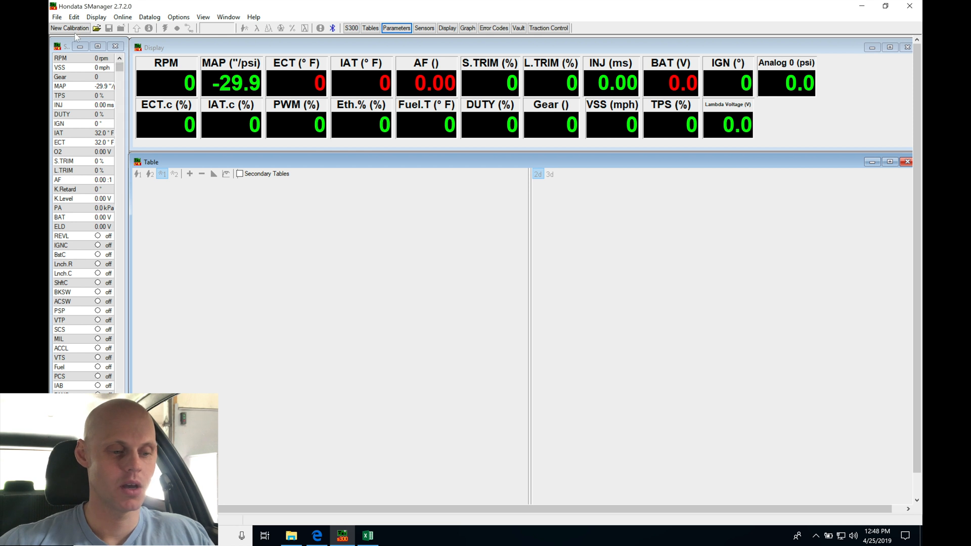
Create a new calibration from the stockp28.skl base (Stock US P28, 92-95 D16 Civic Si/EX)
click(68, 28)
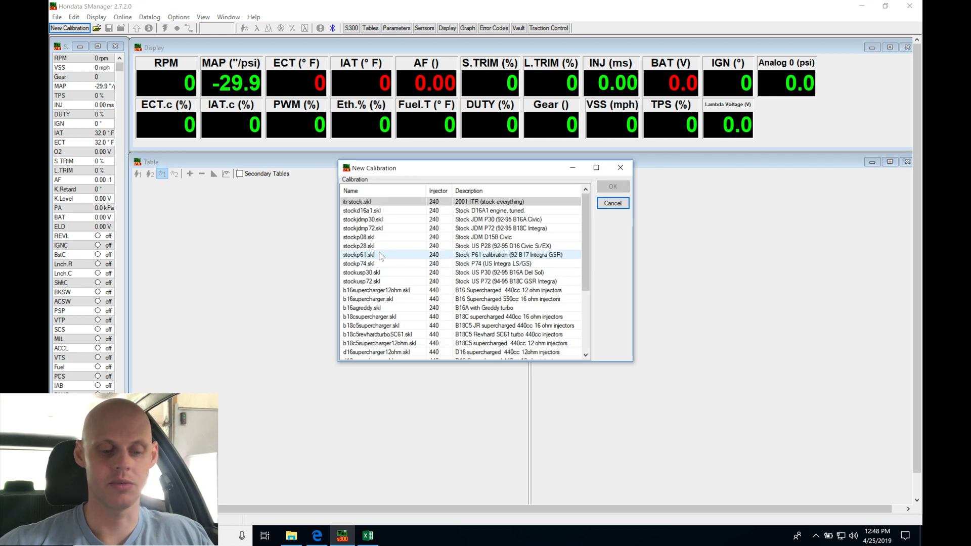
click(359, 246)
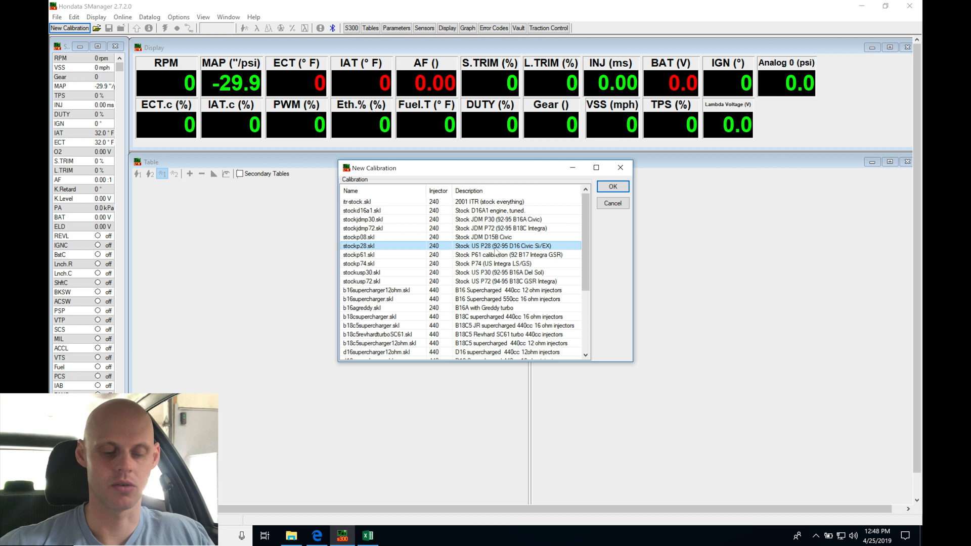
click(613, 186)
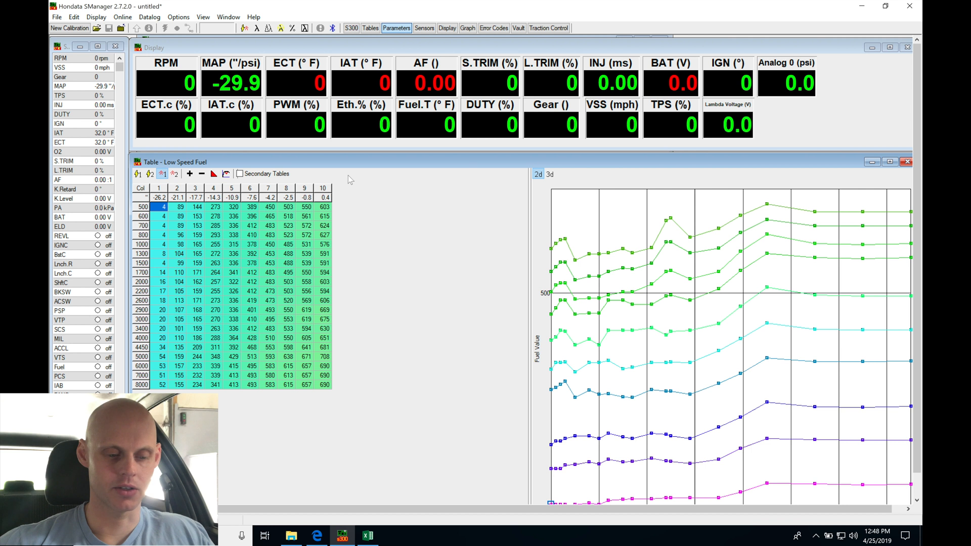
Show the Parameters window with its analog inputs settings
click(396, 28)
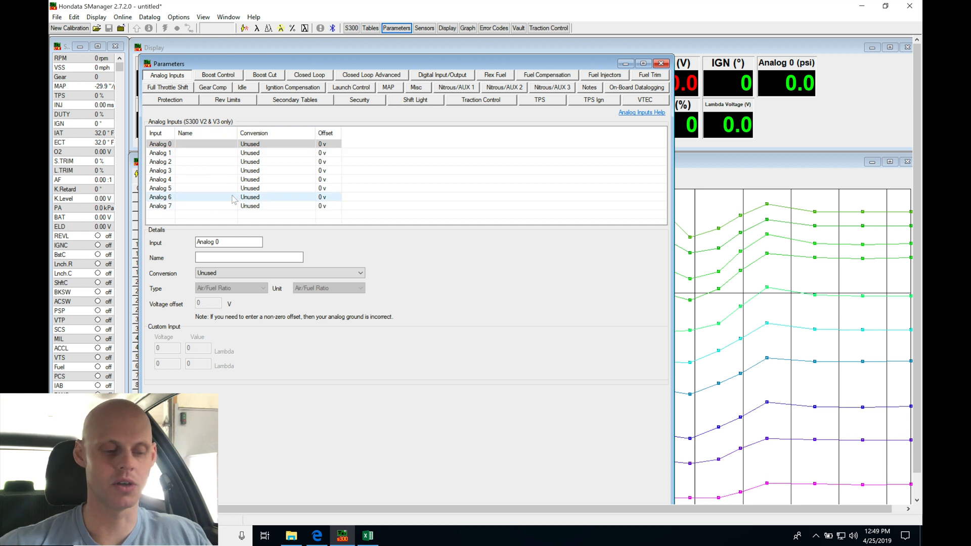
Review Boost Control and Boost Cut, then bring up the Closed Loop settings
click(218, 75)
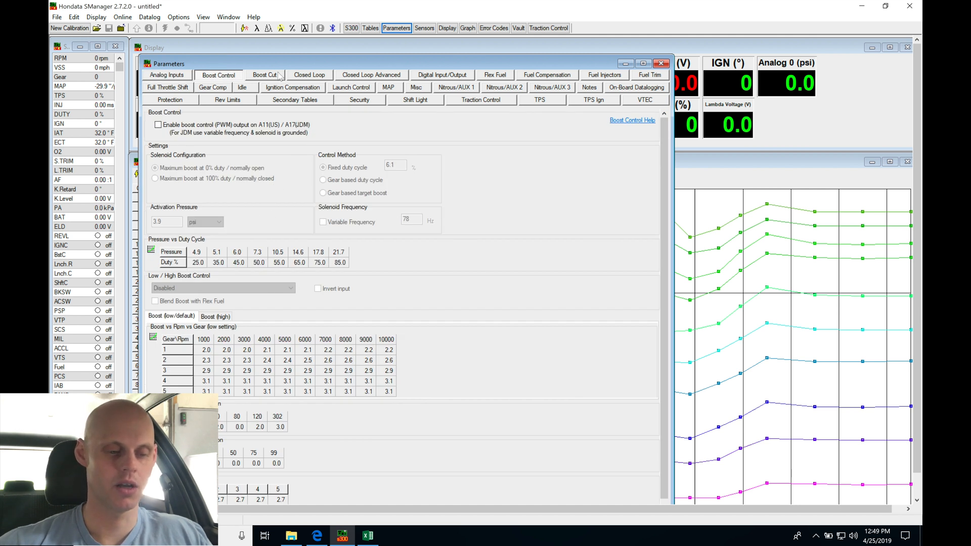
click(265, 75)
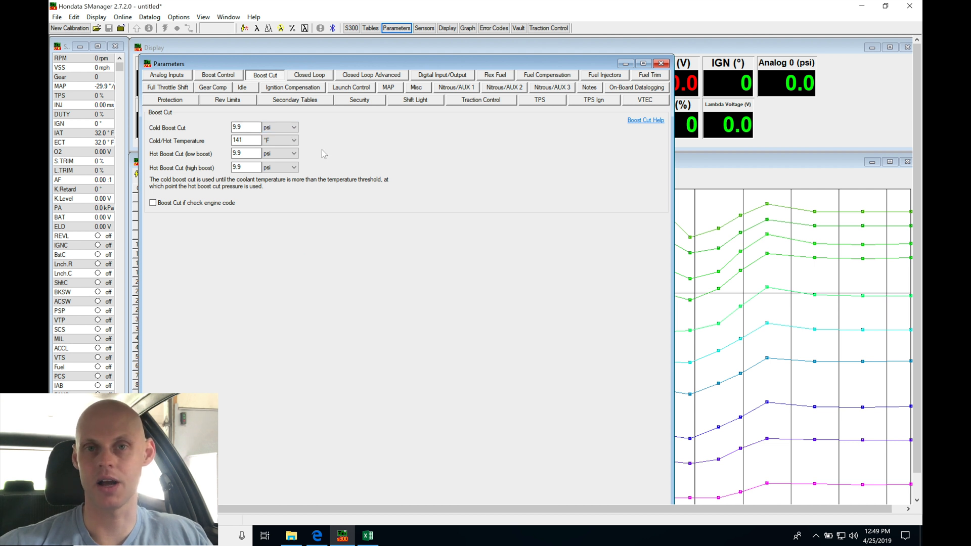
click(310, 75)
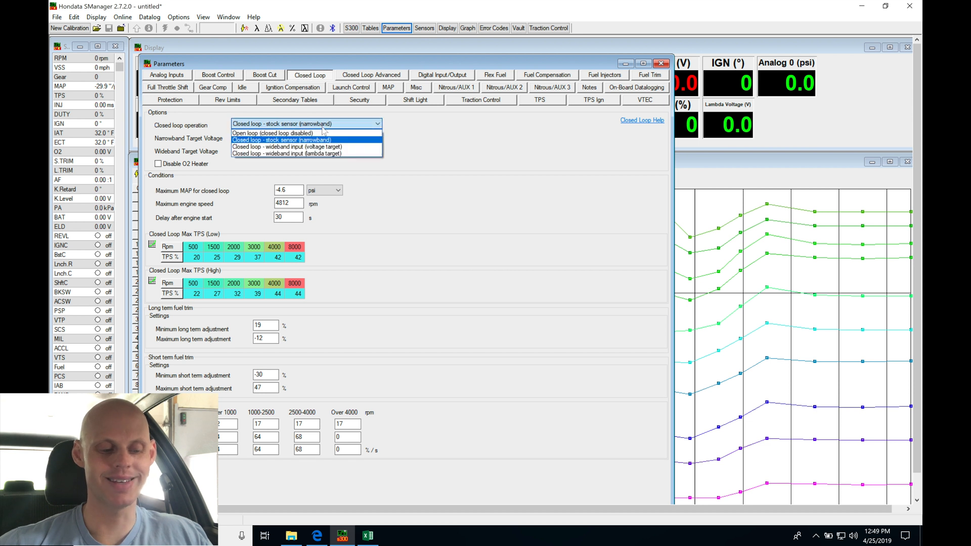
Set closed loop operation to 'Open loop (closed loop disabled)' and tick Disable O2 Heater
click(282, 133)
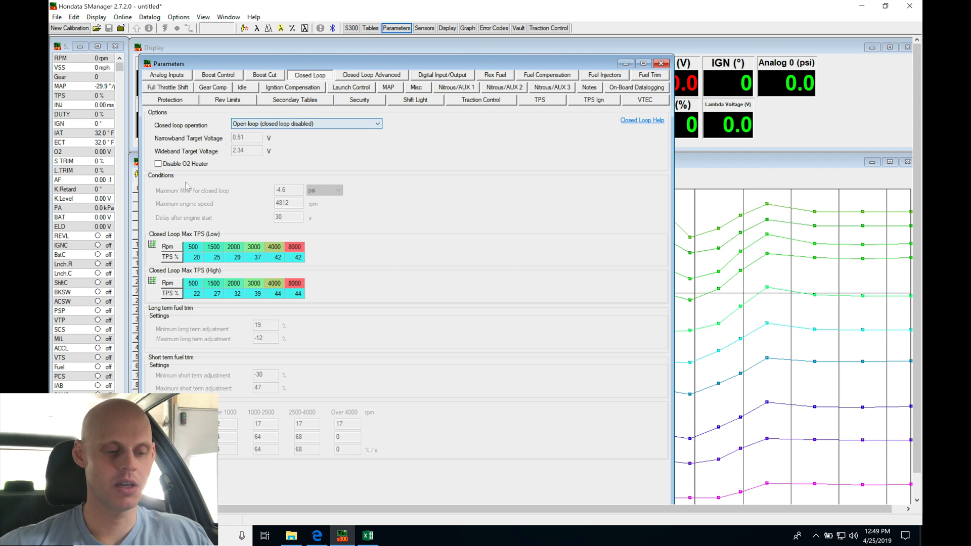
click(158, 164)
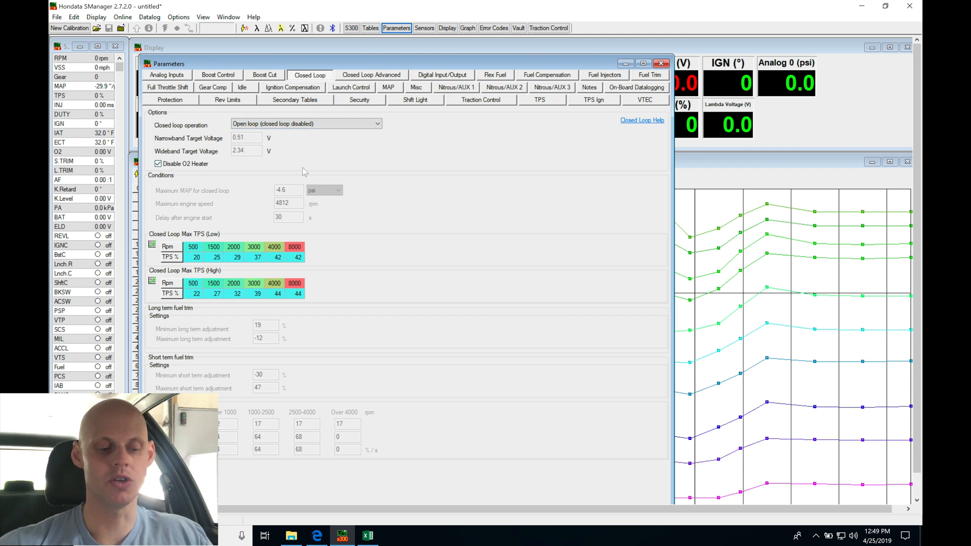